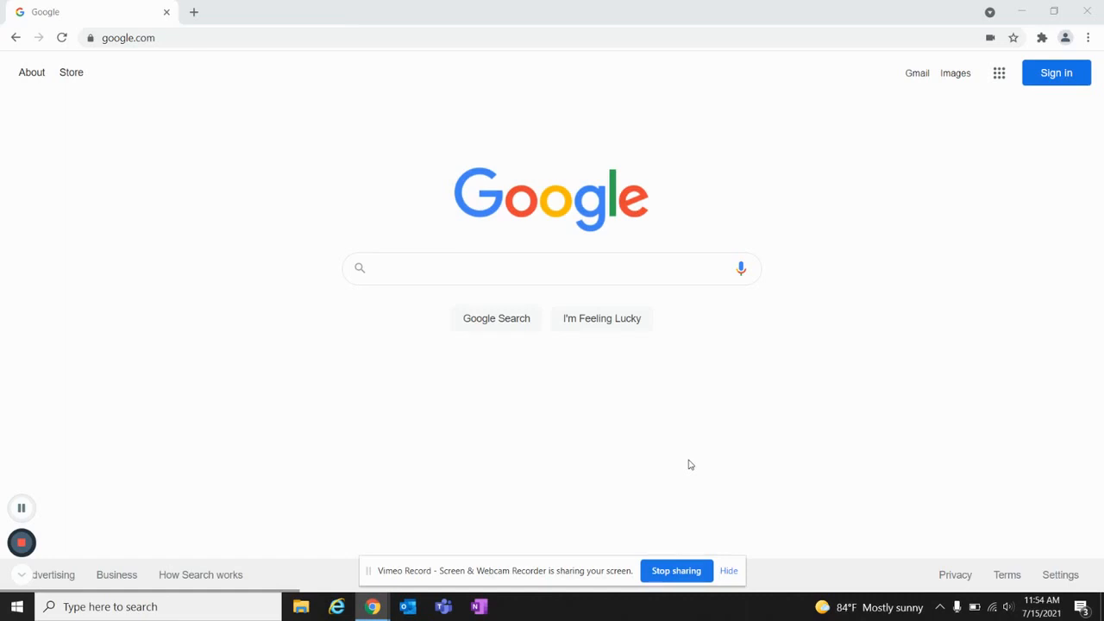
mouse_move(573, 290)
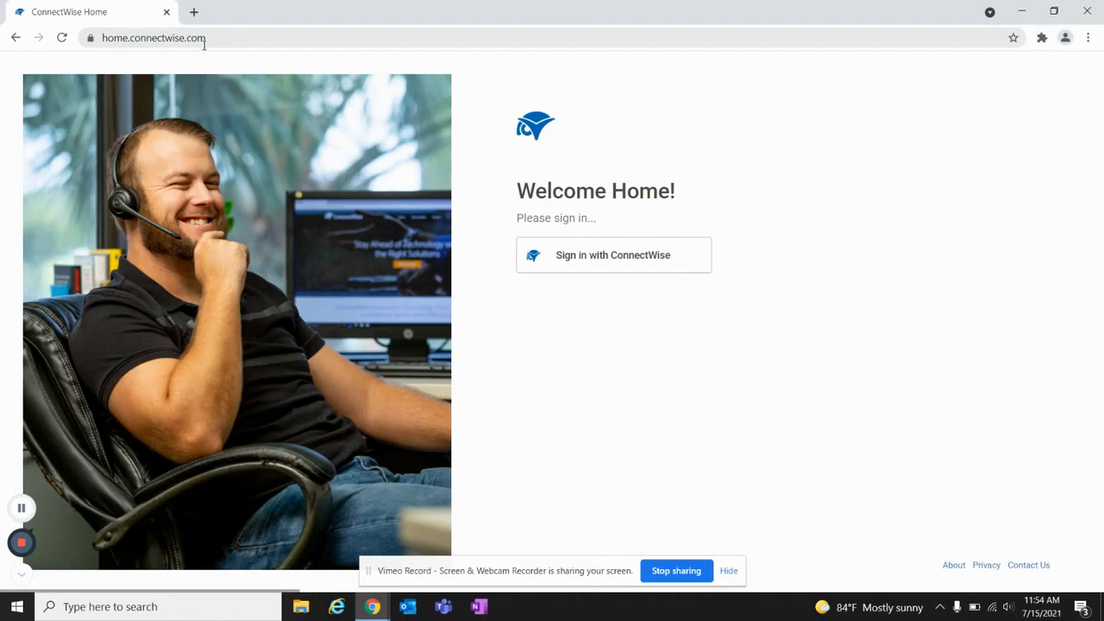
mouse_move(794, 222)
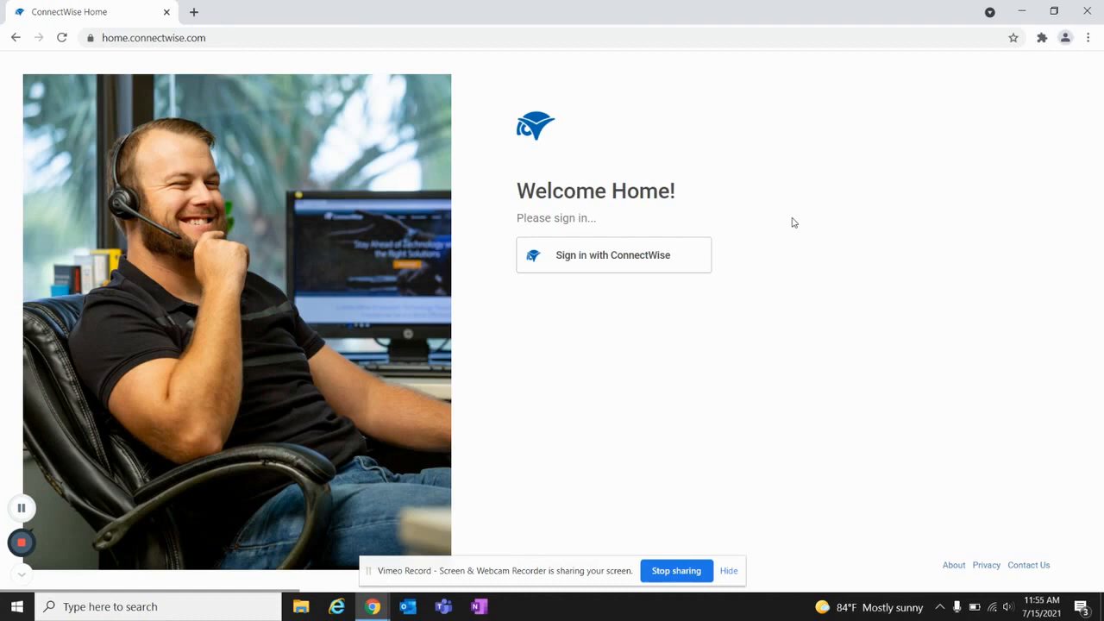
Sign in with the ConnectWise account email and proceed to the Home dashboard.
left_click(614, 255)
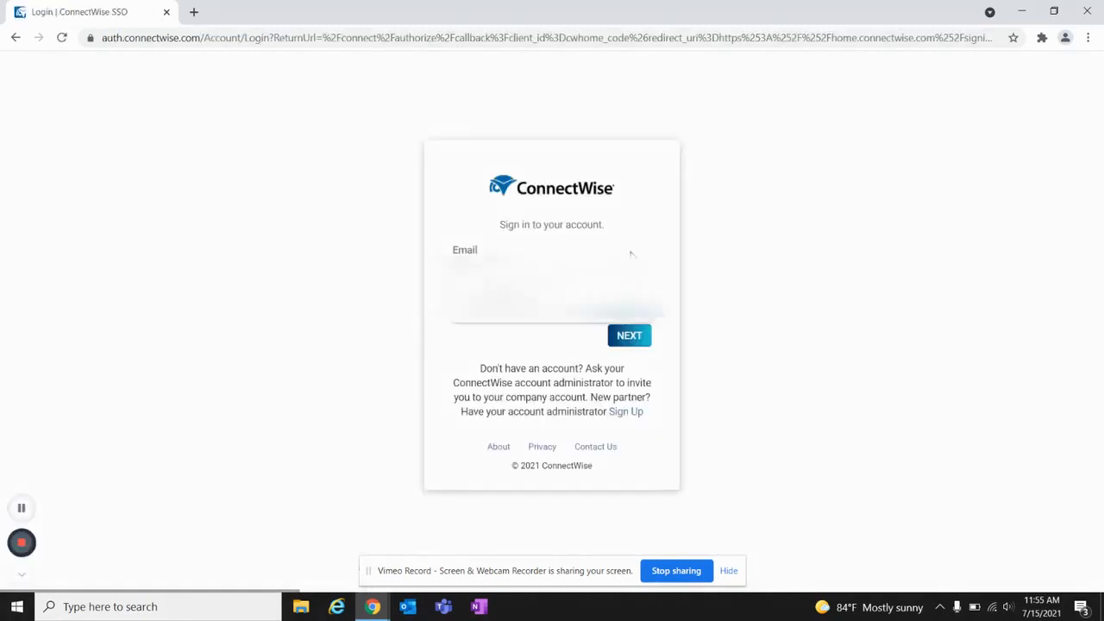
left_click(628, 335)
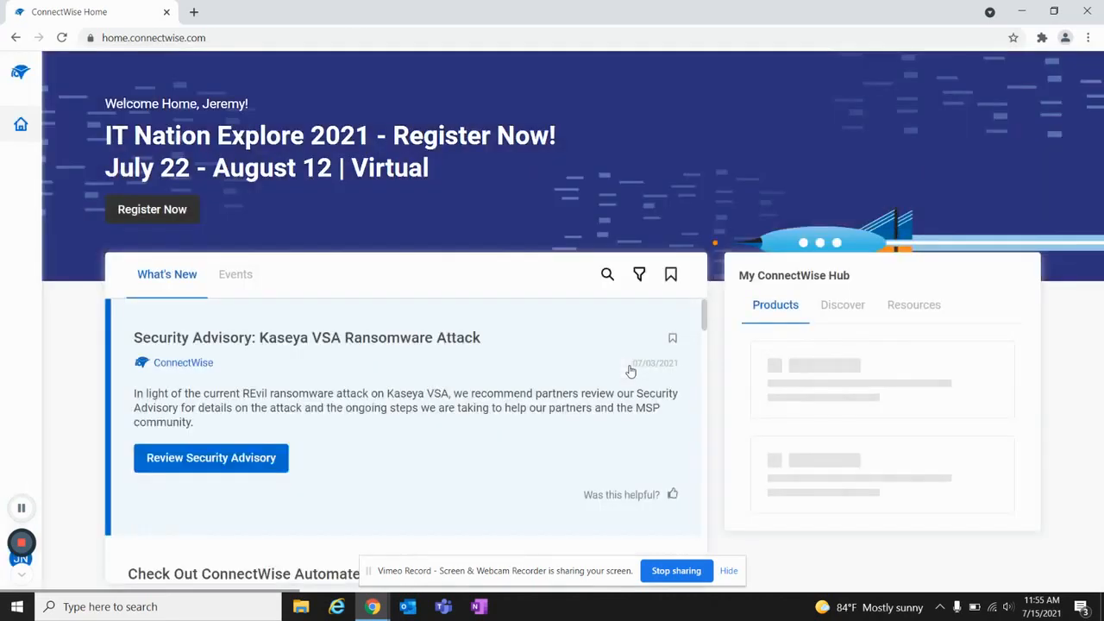
left_click(774, 303)
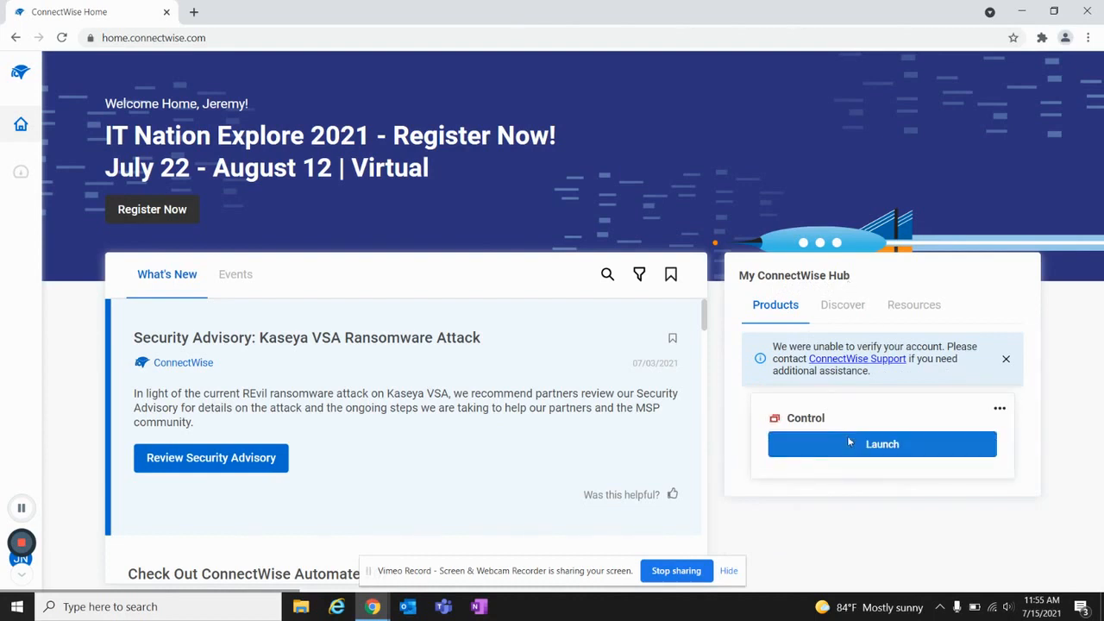
Launch Control from My ConnectWise Hub to reach the ScreenConnect Access page.
left_click(881, 444)
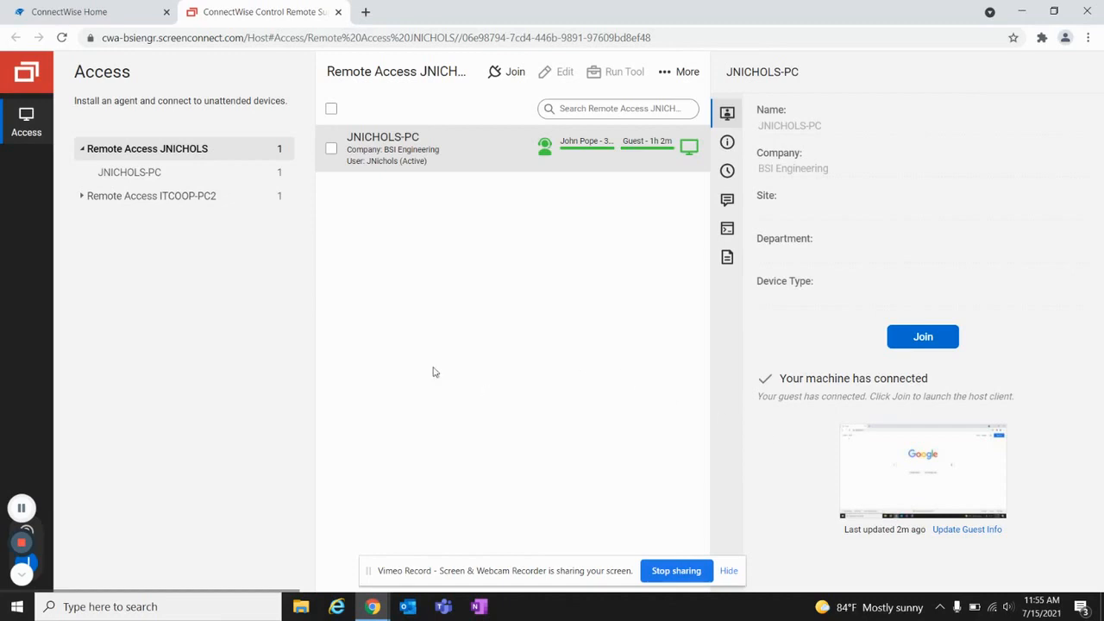
mouse_move(393, 504)
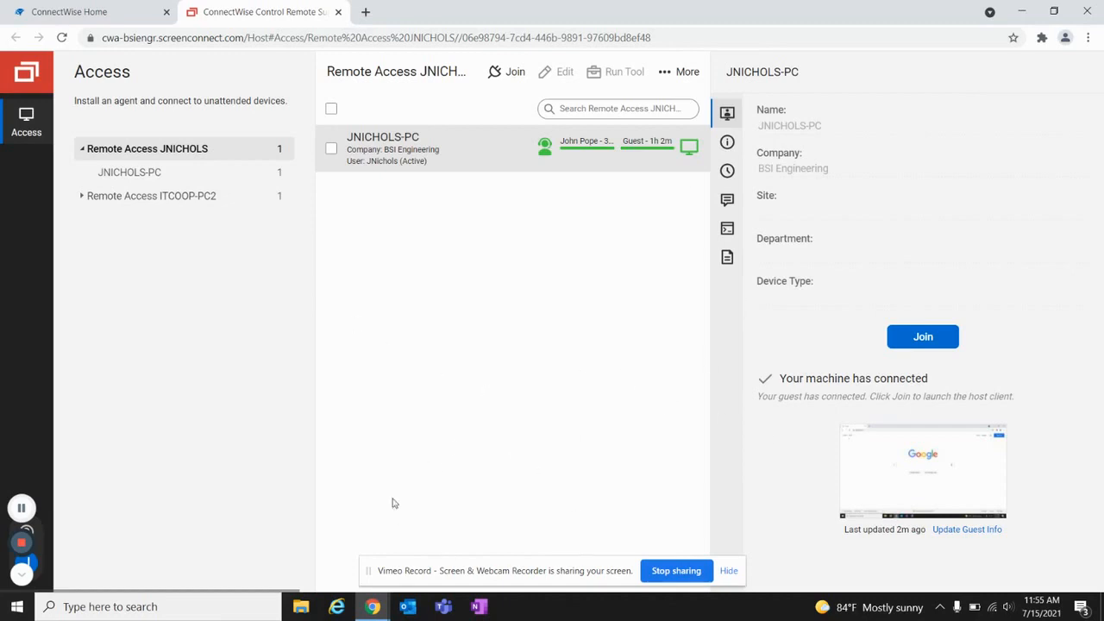
mouse_move(233, 290)
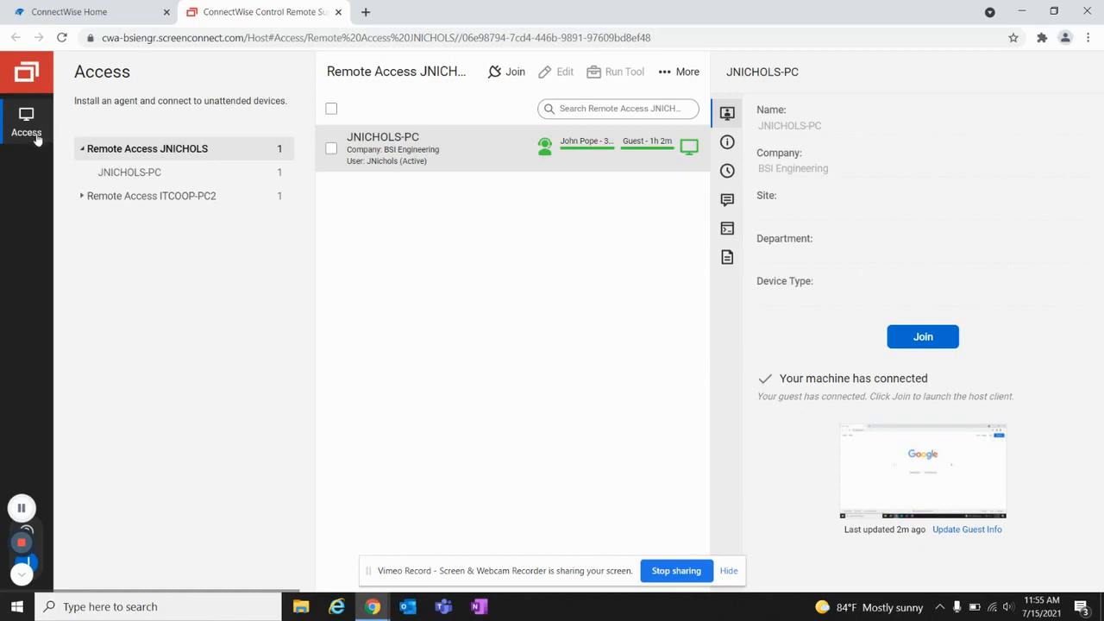
mouse_move(40, 169)
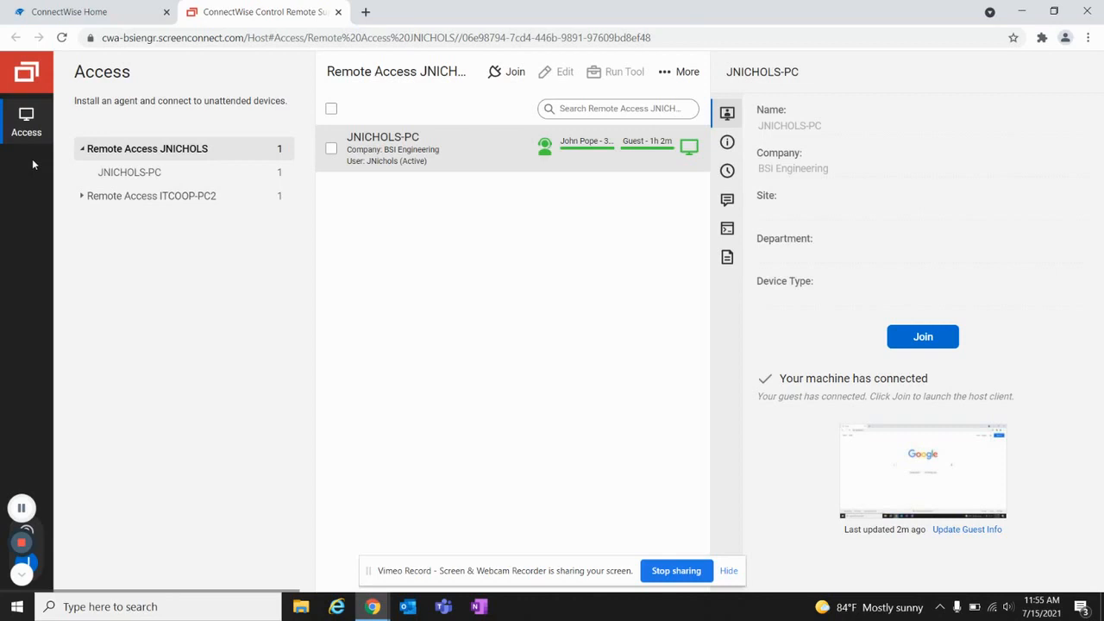
mouse_move(221, 91)
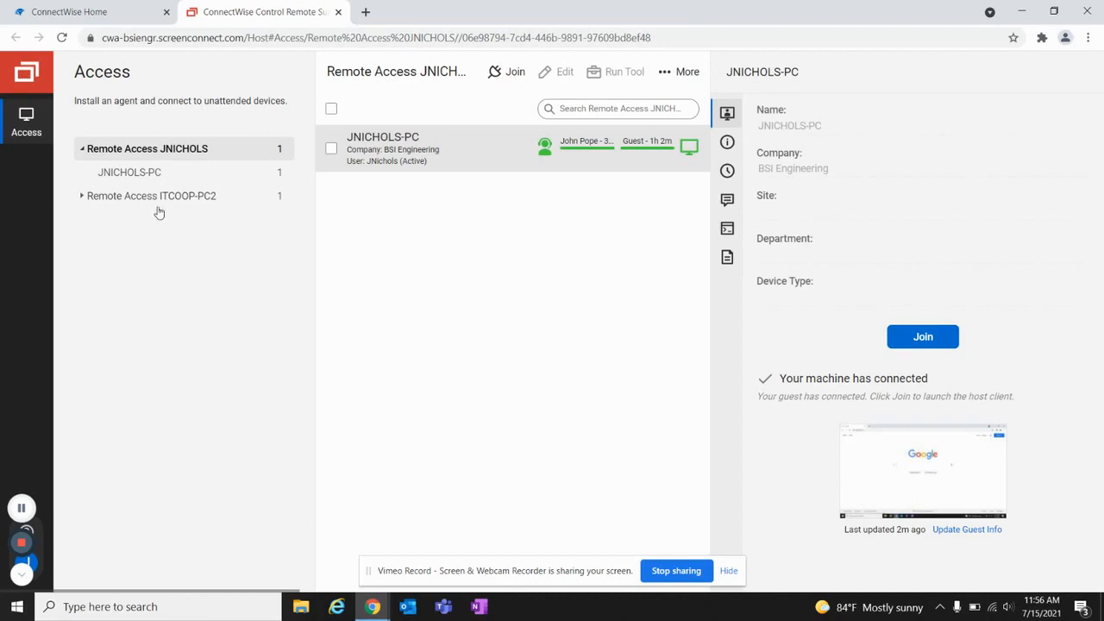
mouse_move(189, 214)
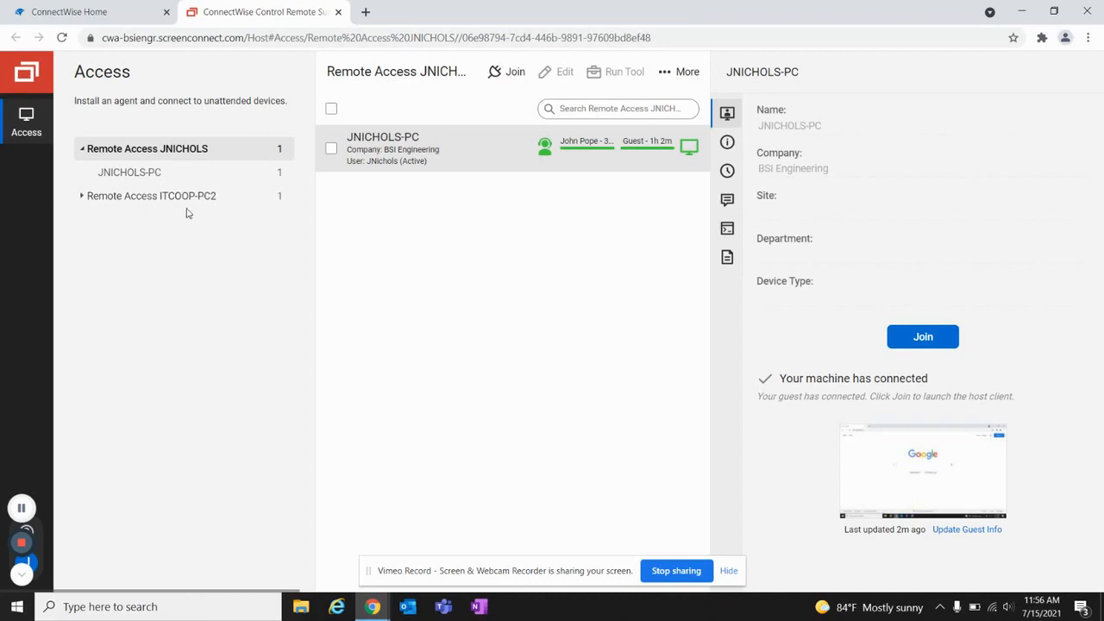
mouse_move(352, 190)
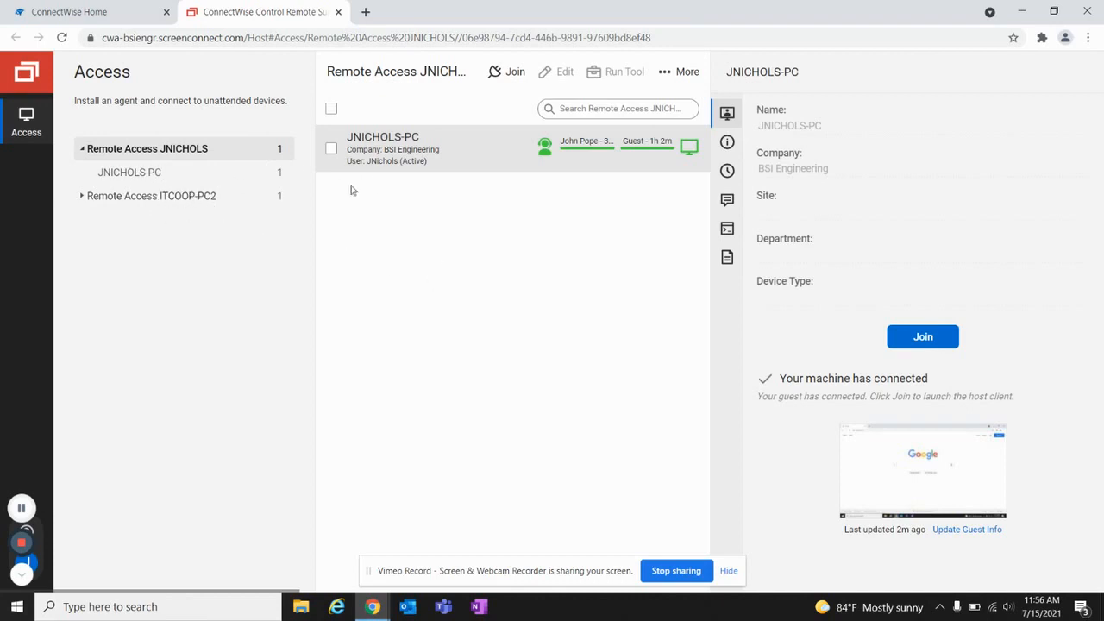
mouse_move(424, 197)
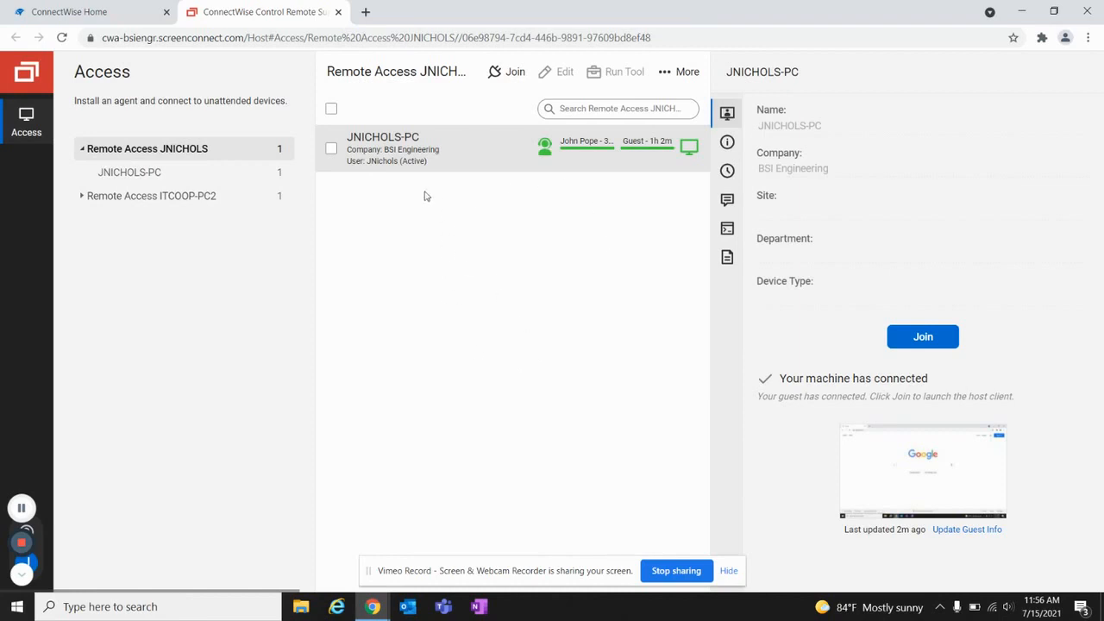
mouse_move(516, 173)
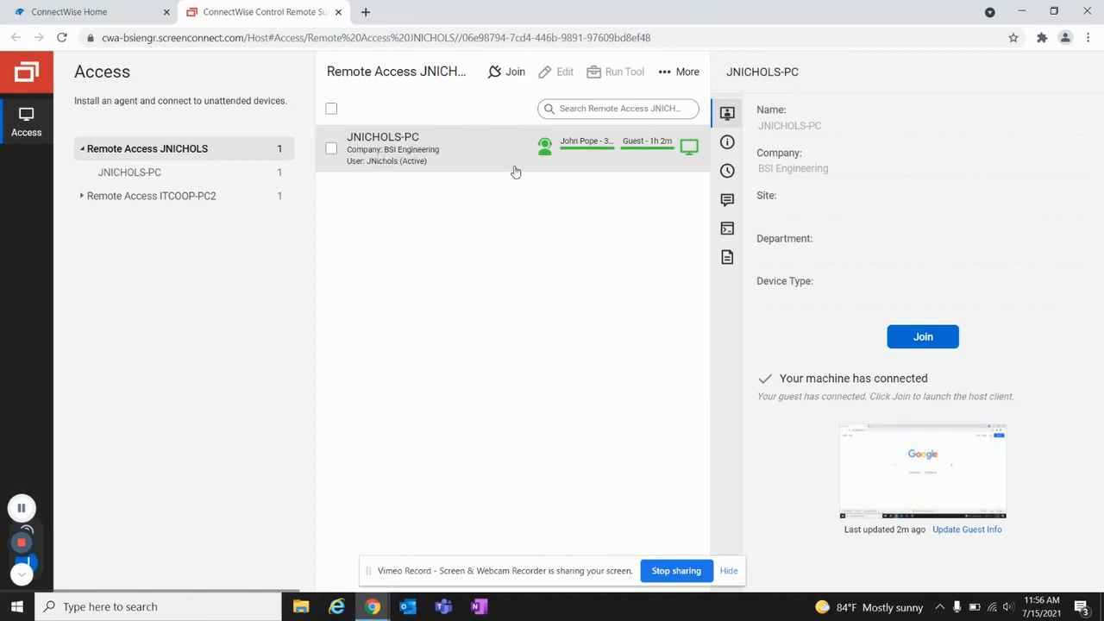
mouse_move(594, 159)
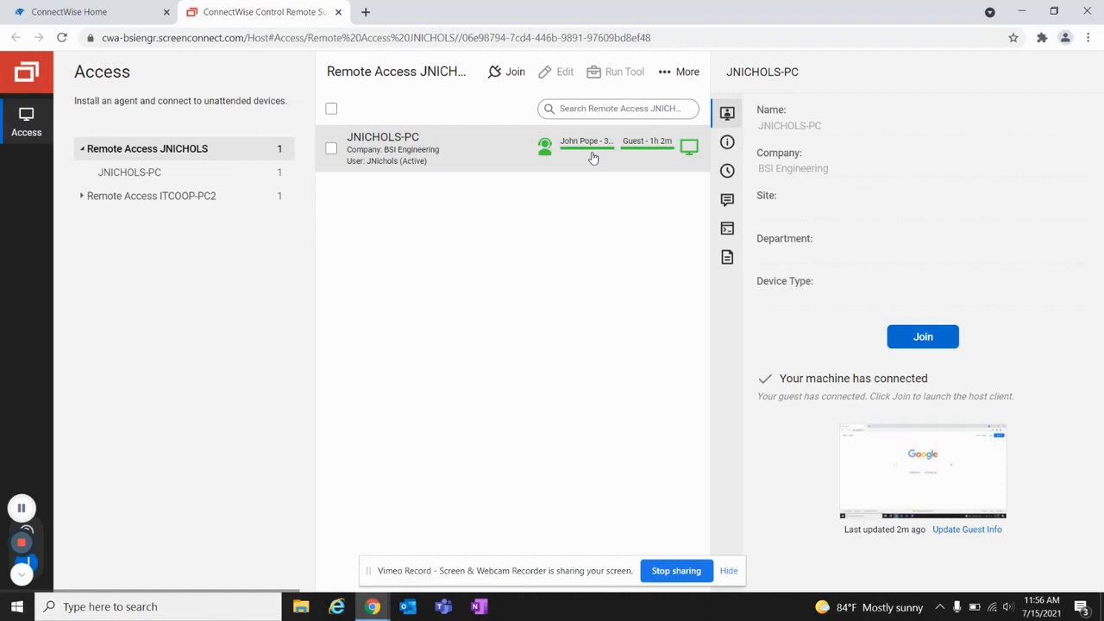
mouse_move(410, 171)
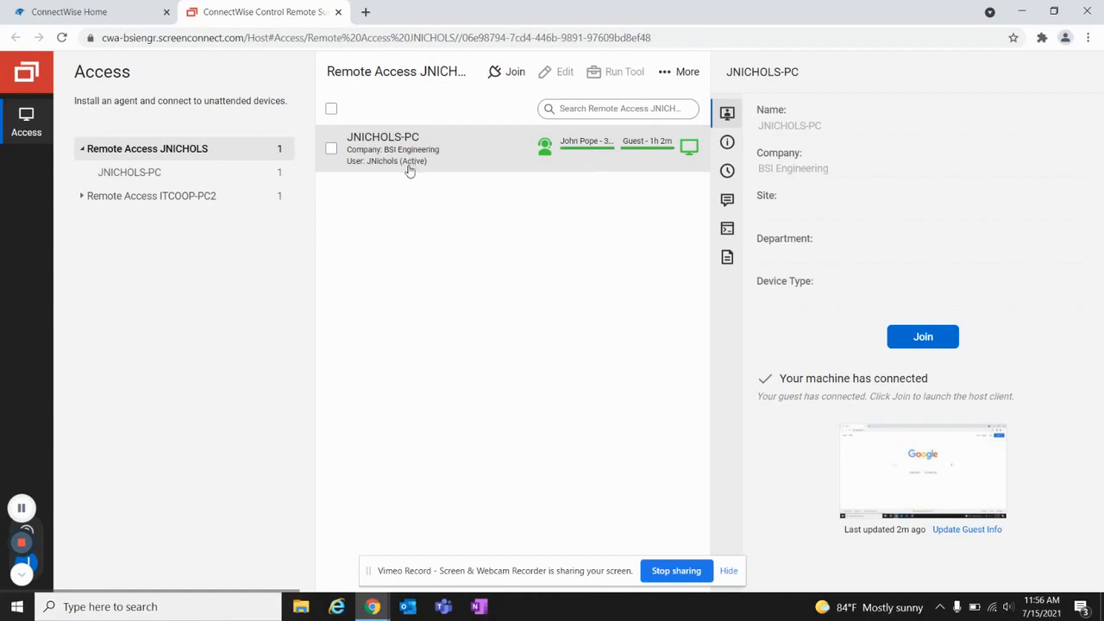
mouse_move(431, 324)
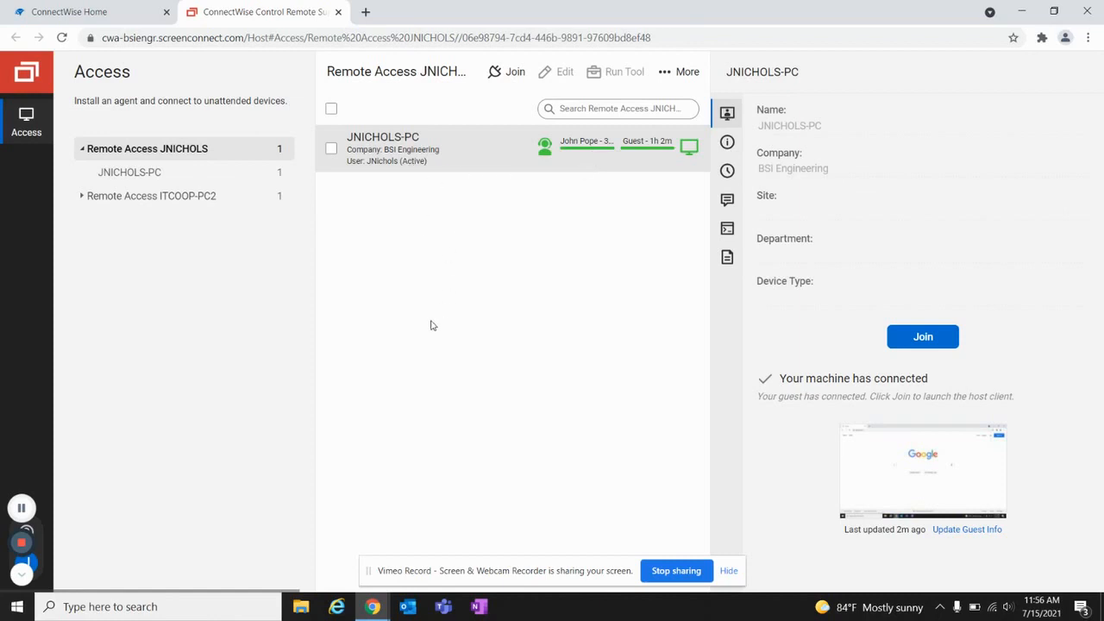
mouse_move(808, 191)
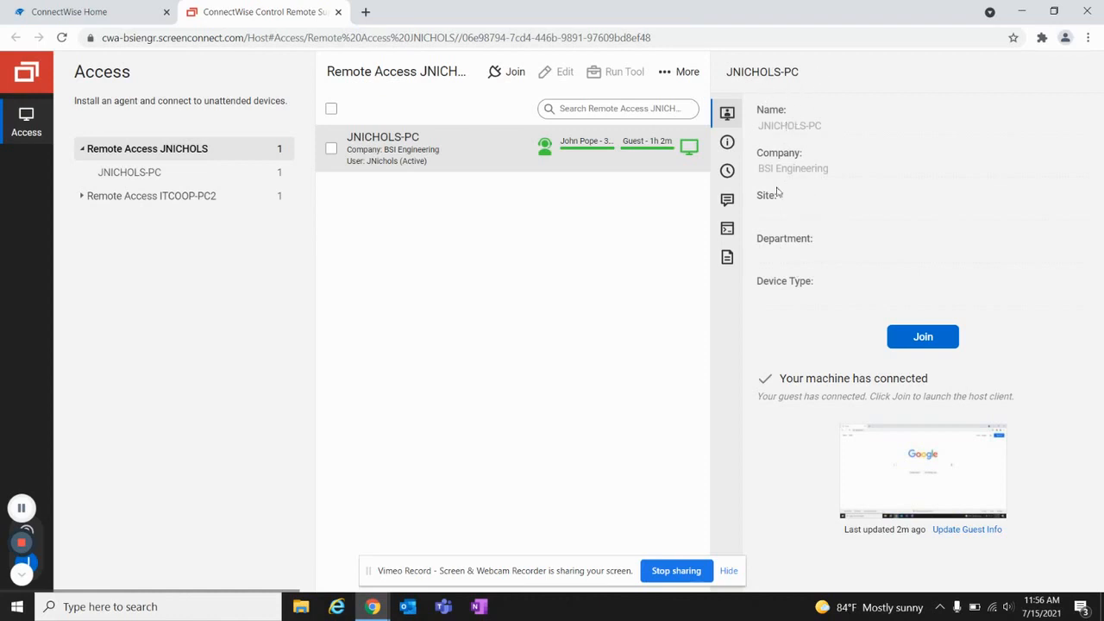
mouse_move(802, 521)
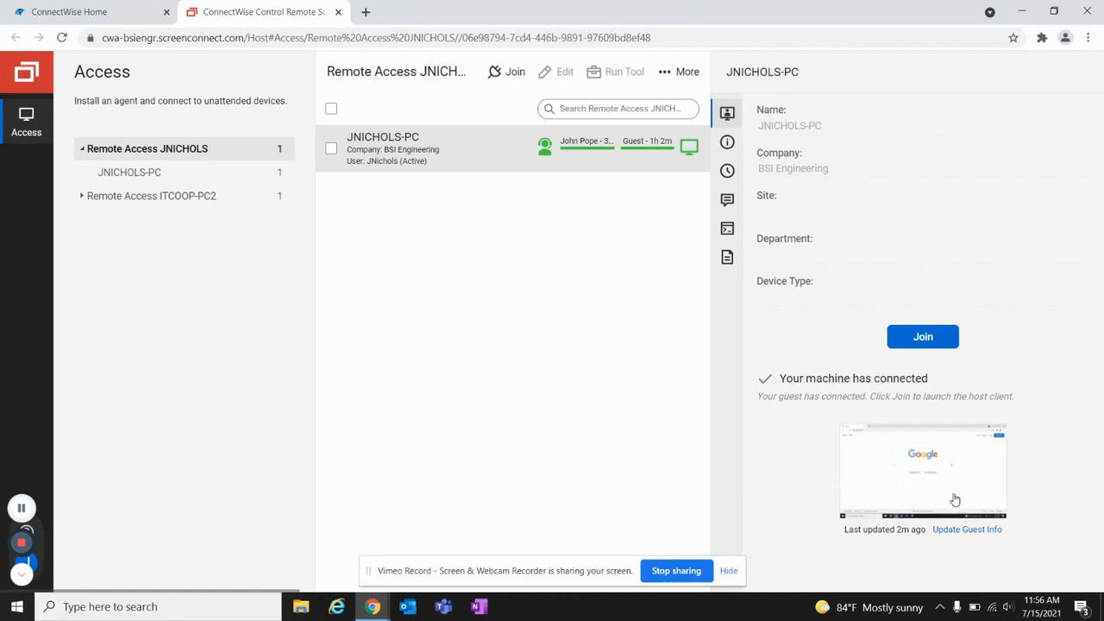
mouse_move(835, 336)
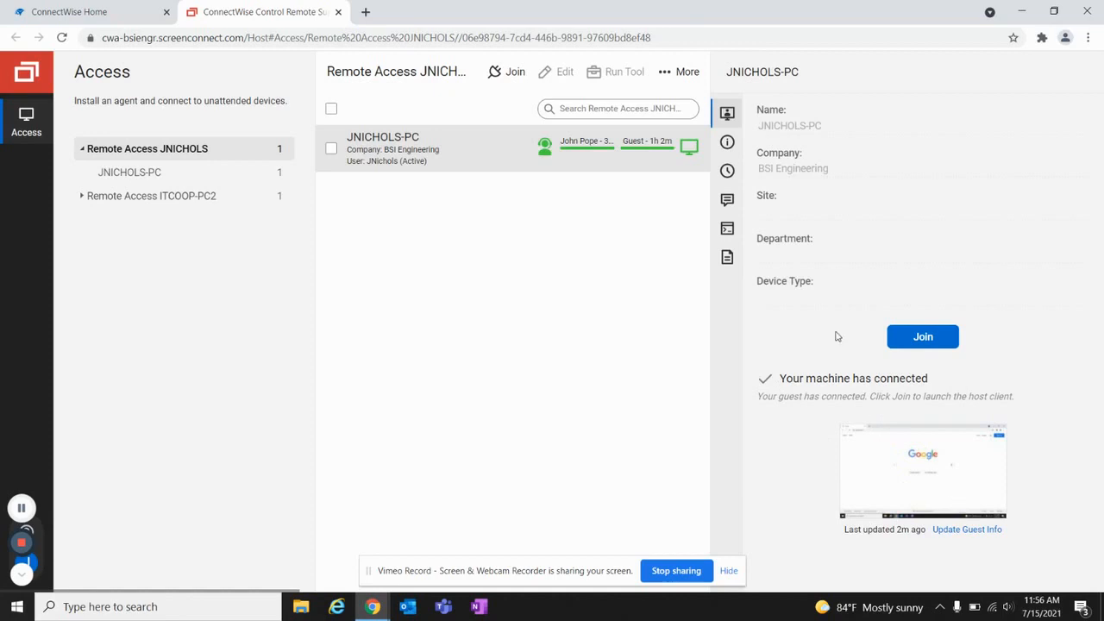
Review the PC's General, Device and Network details, then return to its connect options.
left_click(728, 141)
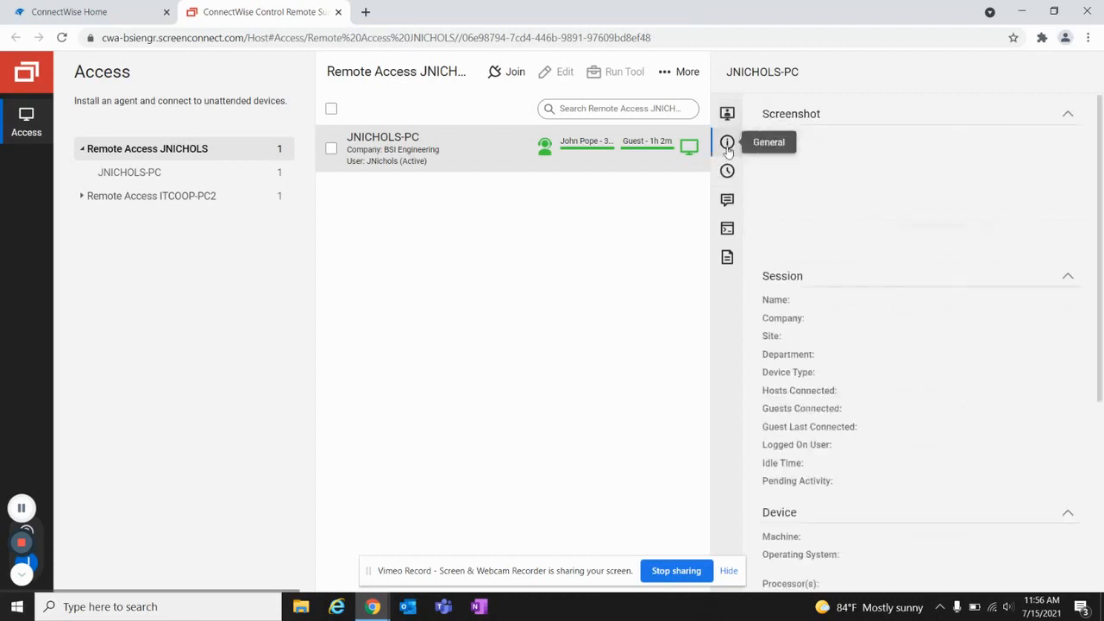
left_click(728, 141)
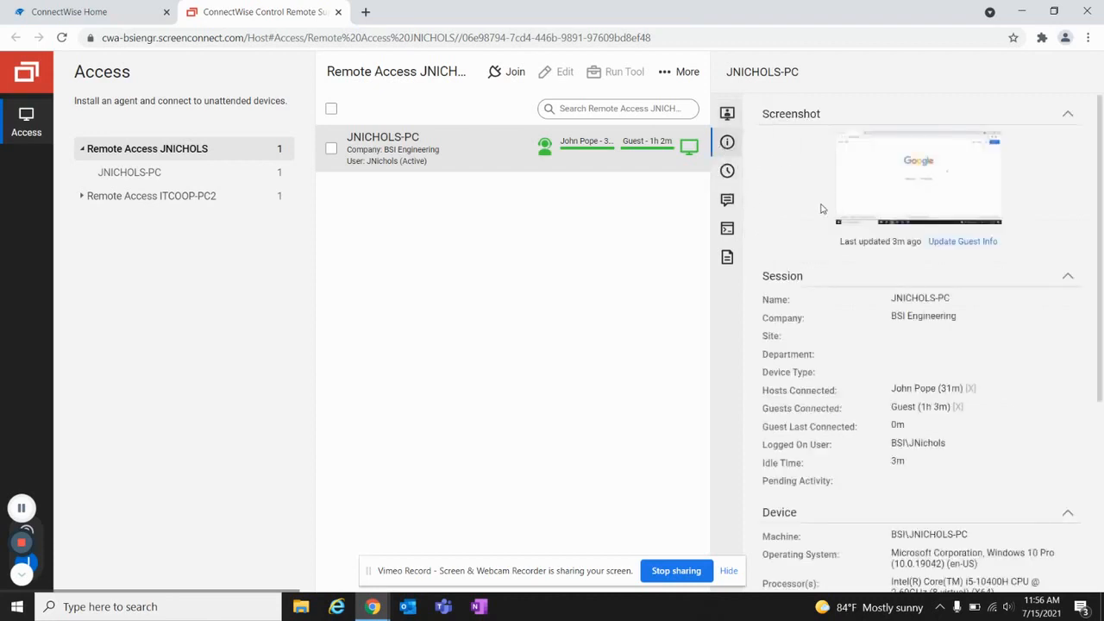
scroll("down", 3)
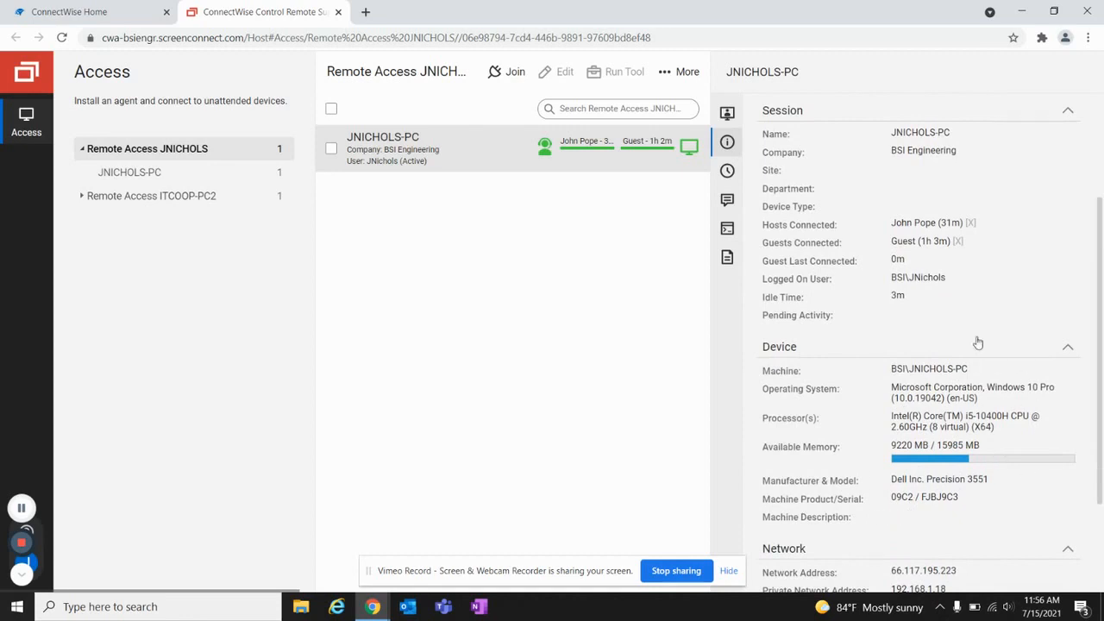
scroll("down", 3)
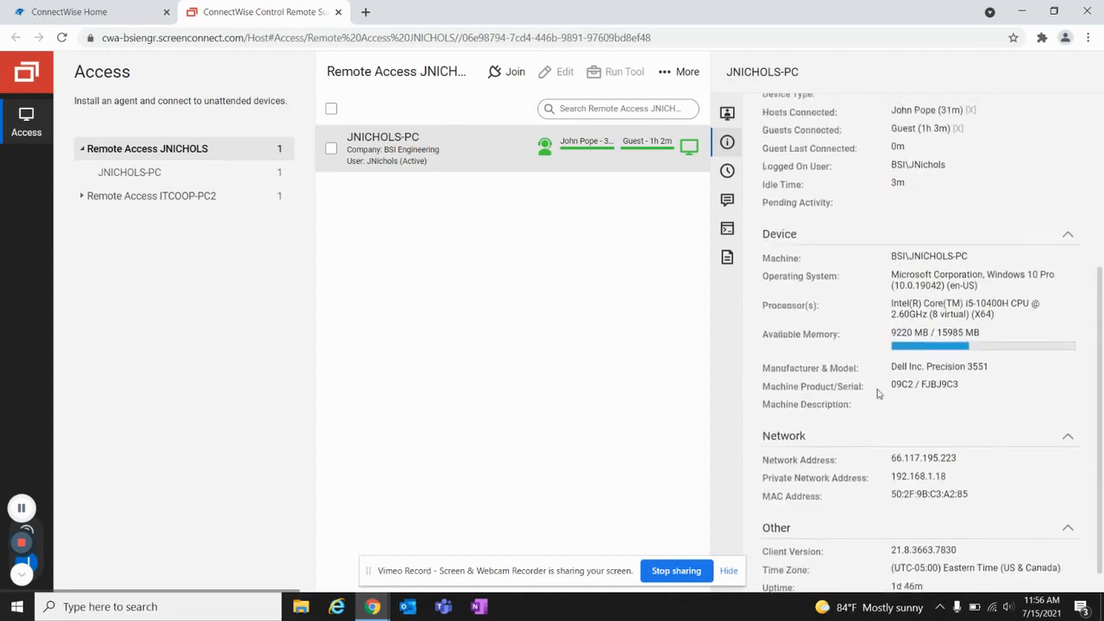
left_click(728, 114)
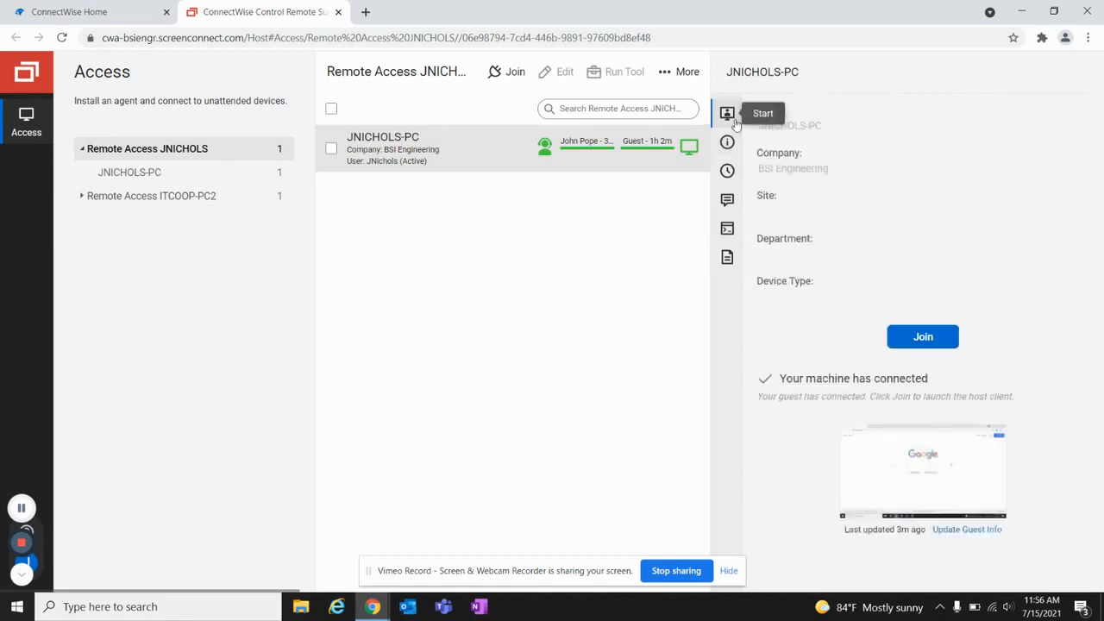
mouse_move(913, 348)
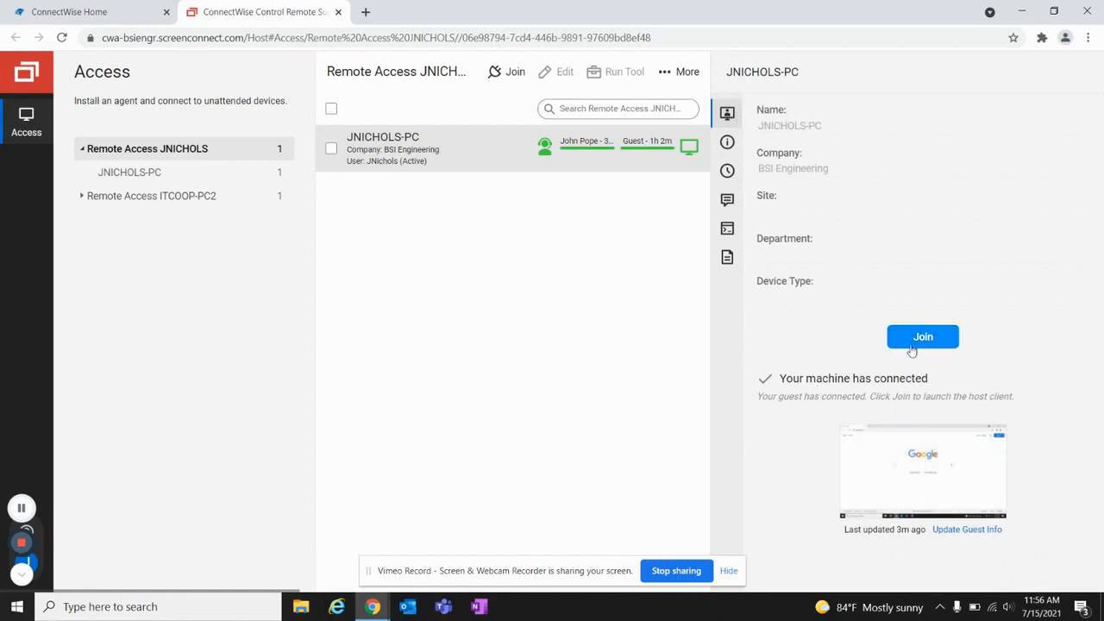
mouse_move(234, 195)
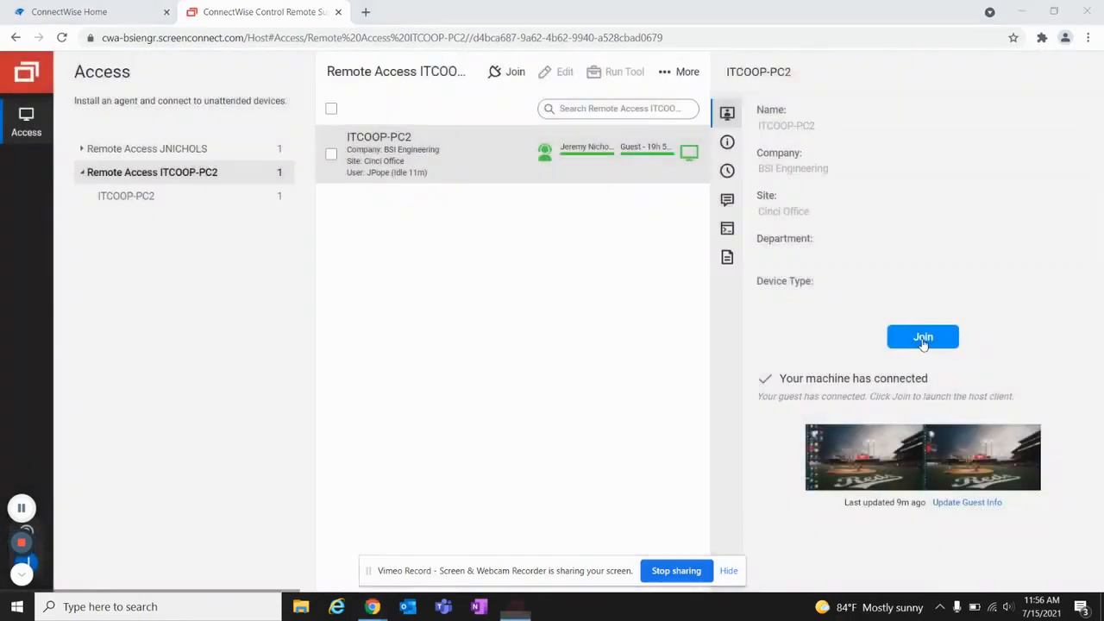
Join the remote session to the office PC and bring up its View options.
left_click(922, 337)
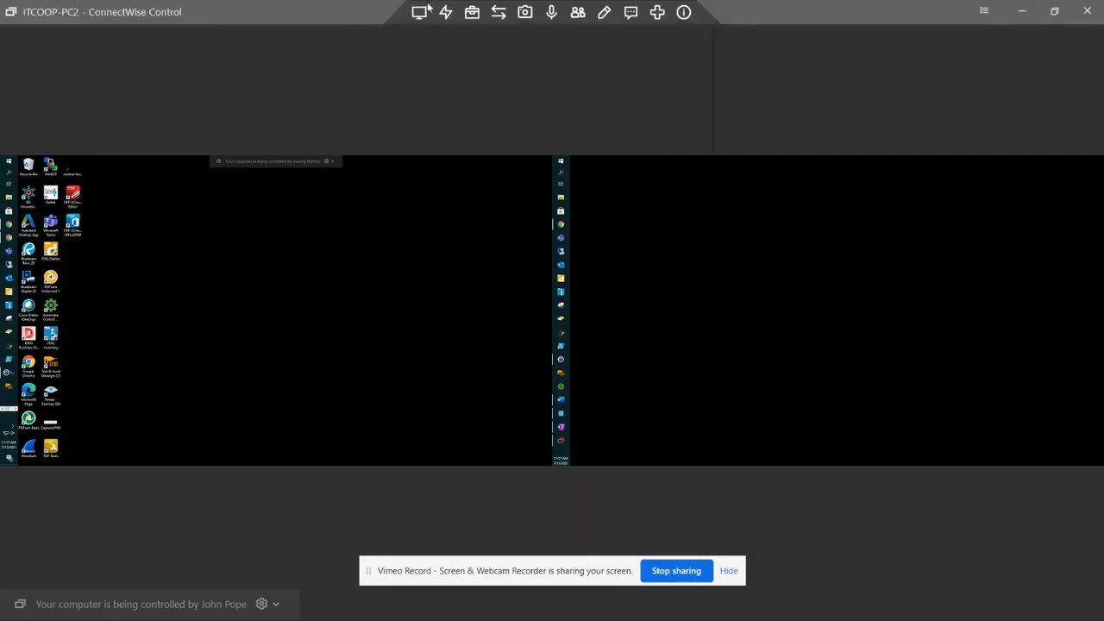
left_click(421, 12)
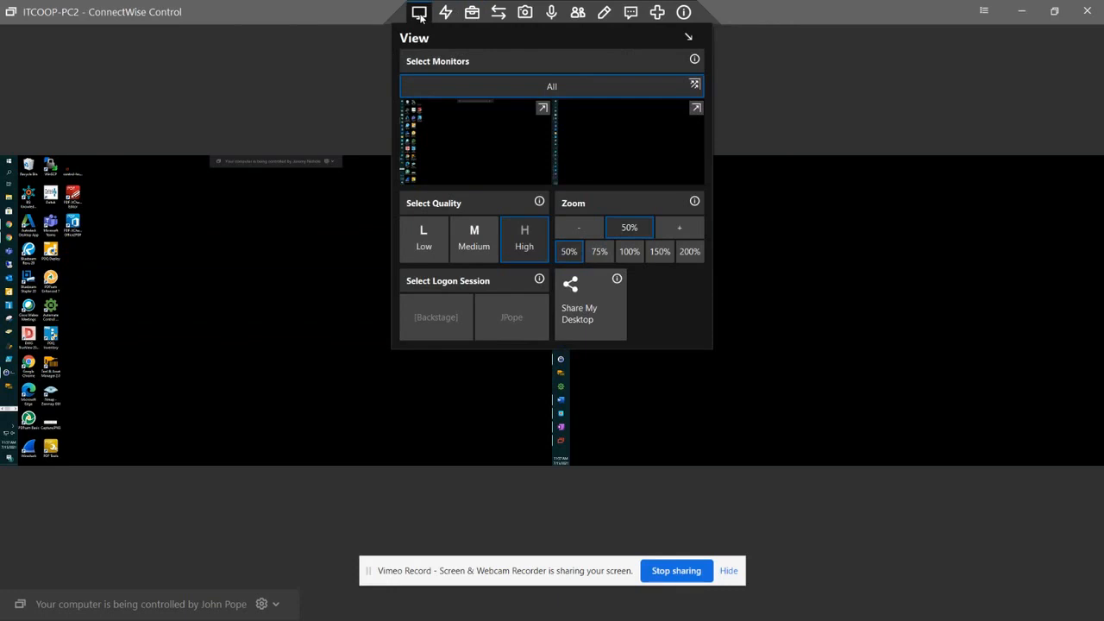
left_click(445, 10)
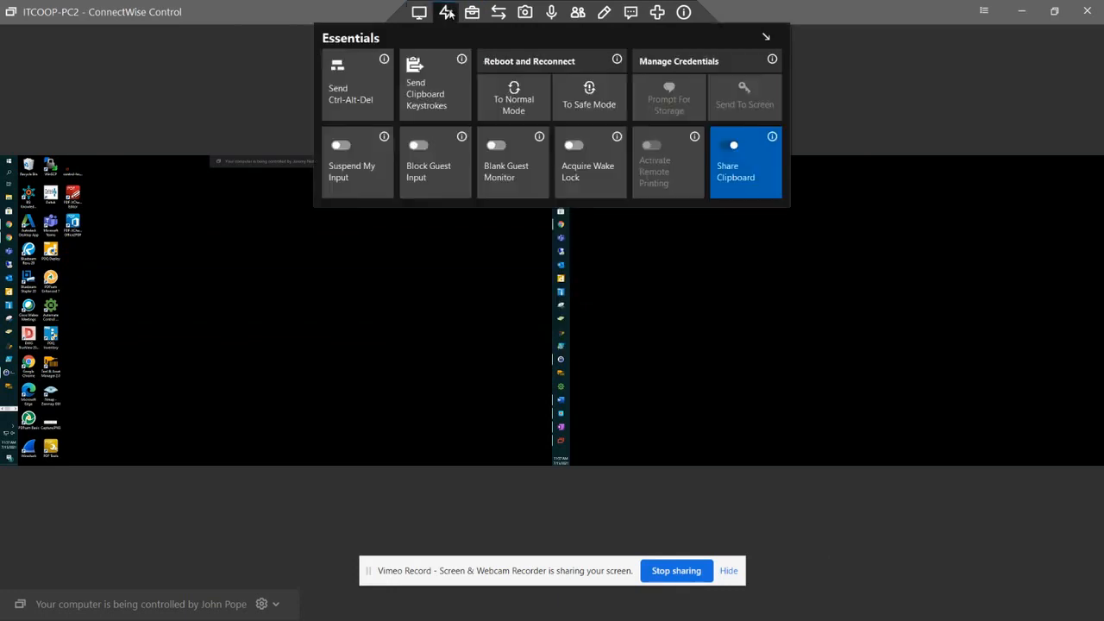
left_click(421, 10)
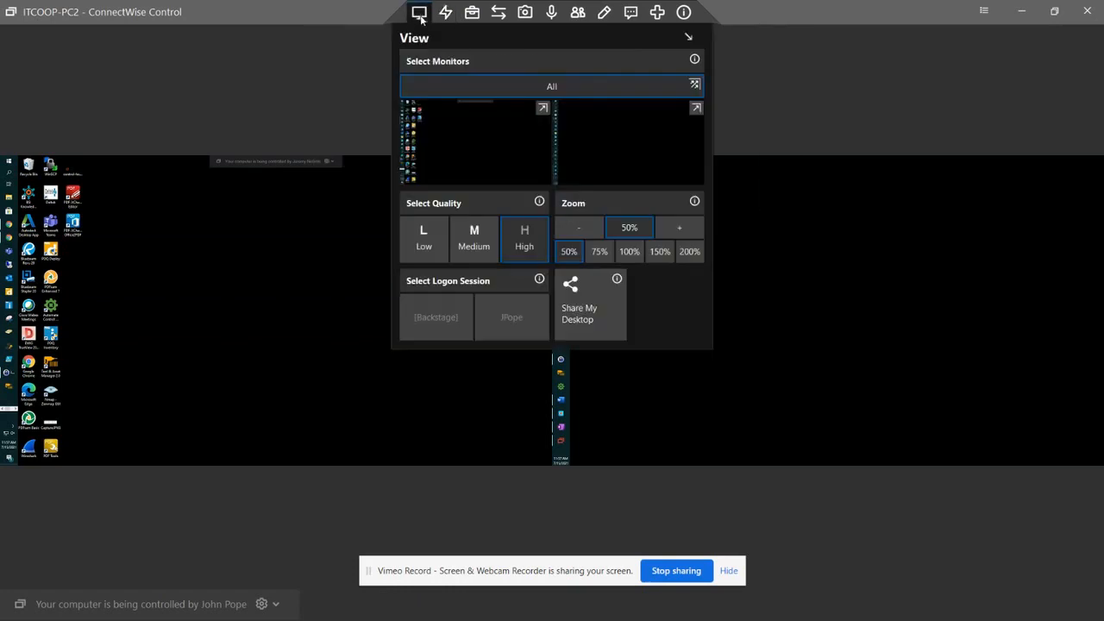
mouse_move(459, 135)
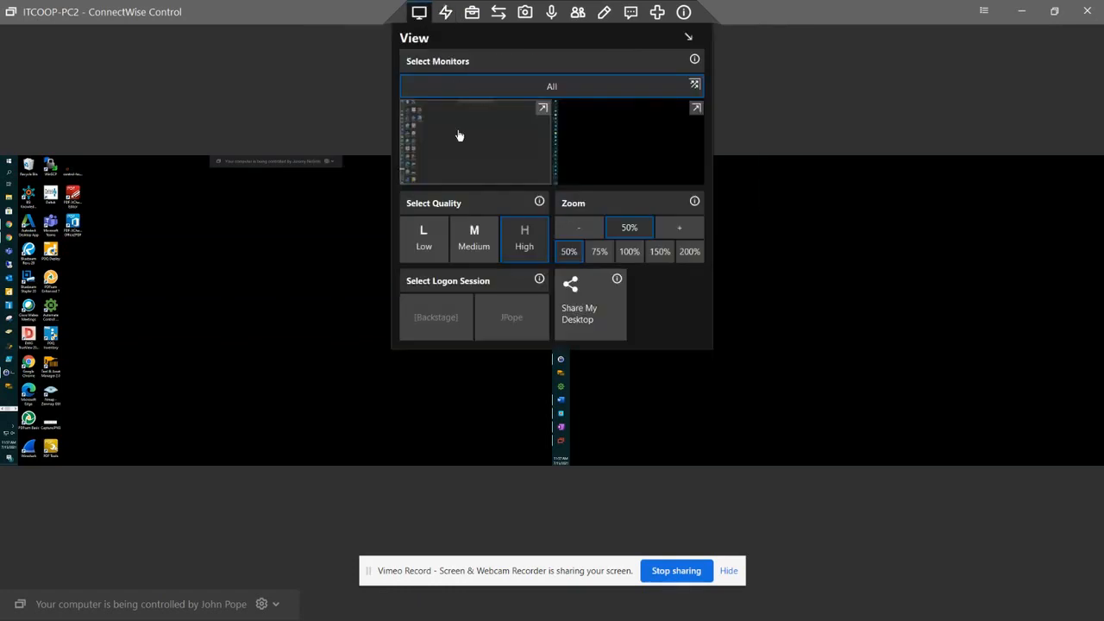
mouse_move(607, 147)
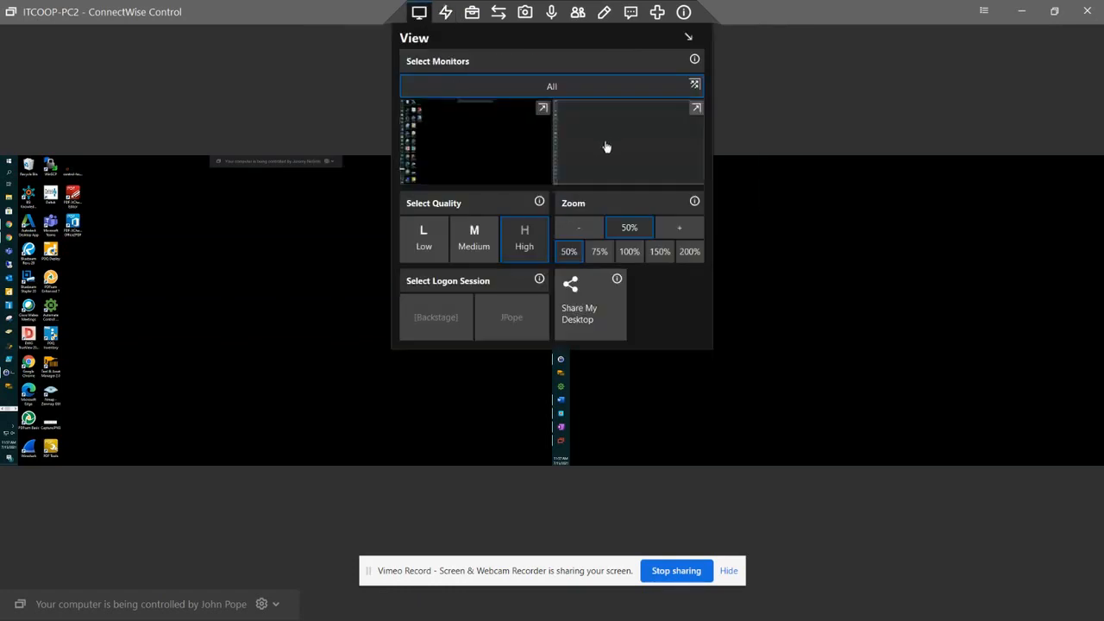
Under Select Monitors, show only the remote PC's main monitor.
left_click(628, 252)
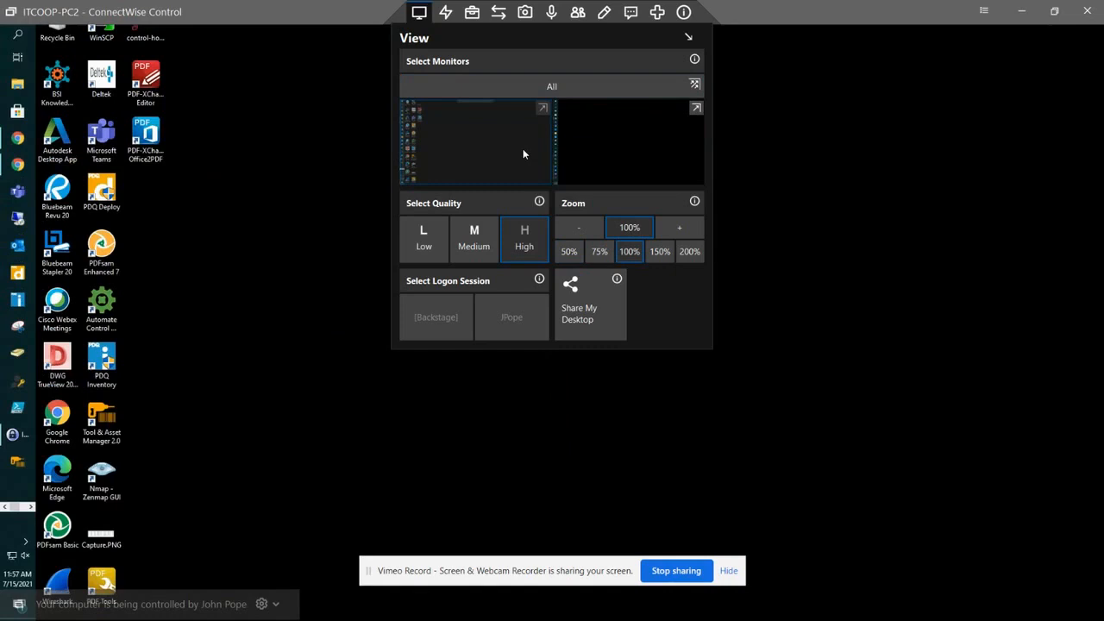
mouse_move(559, 162)
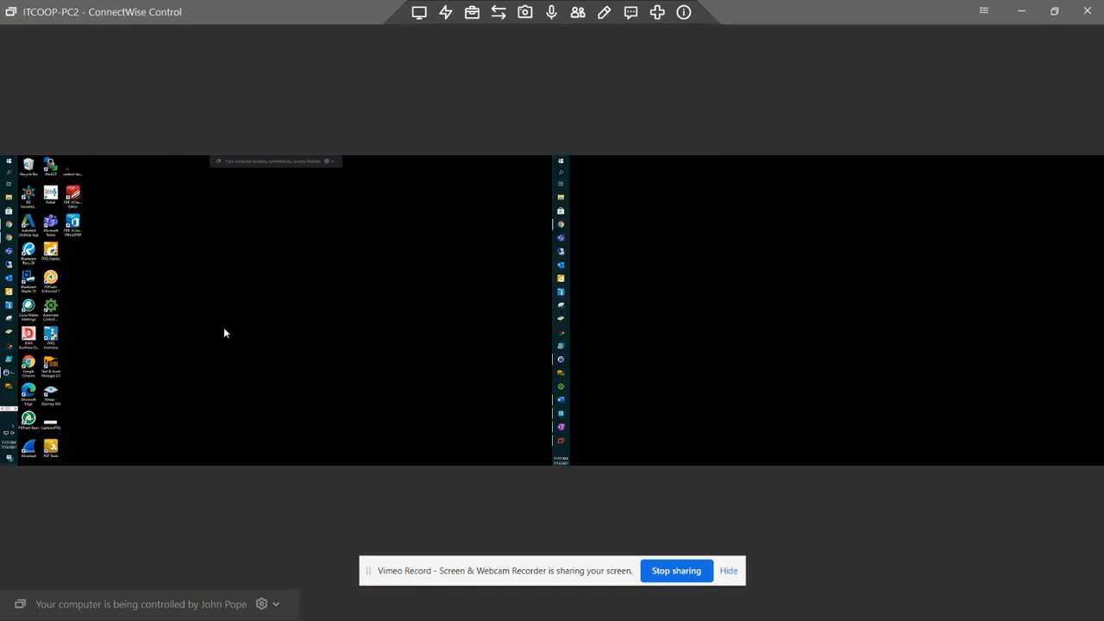
left_click(419, 11)
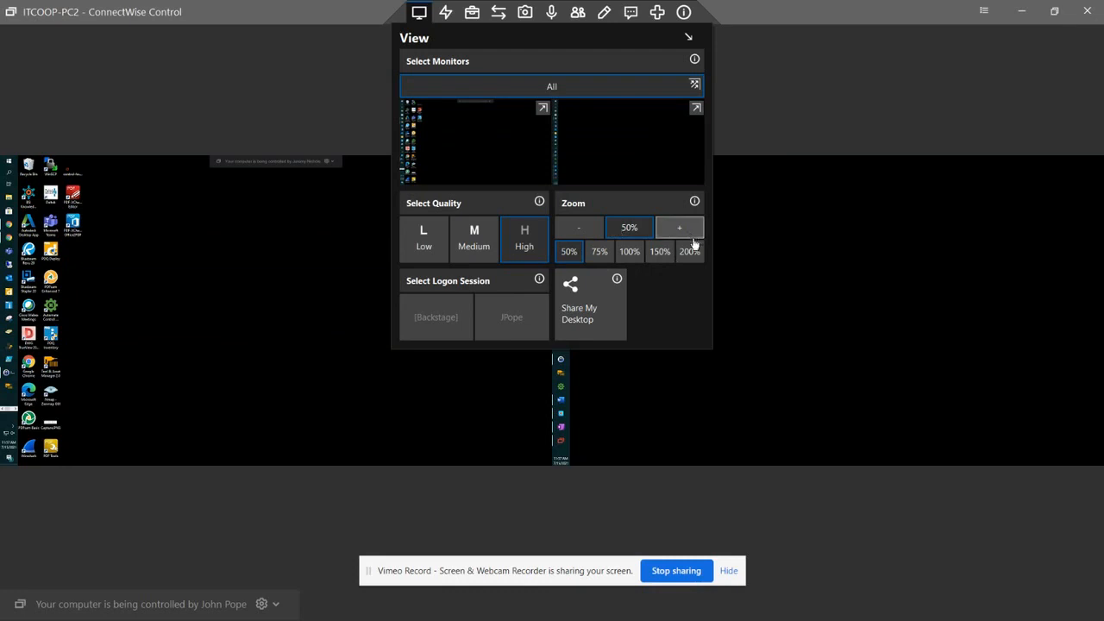
mouse_move(600, 145)
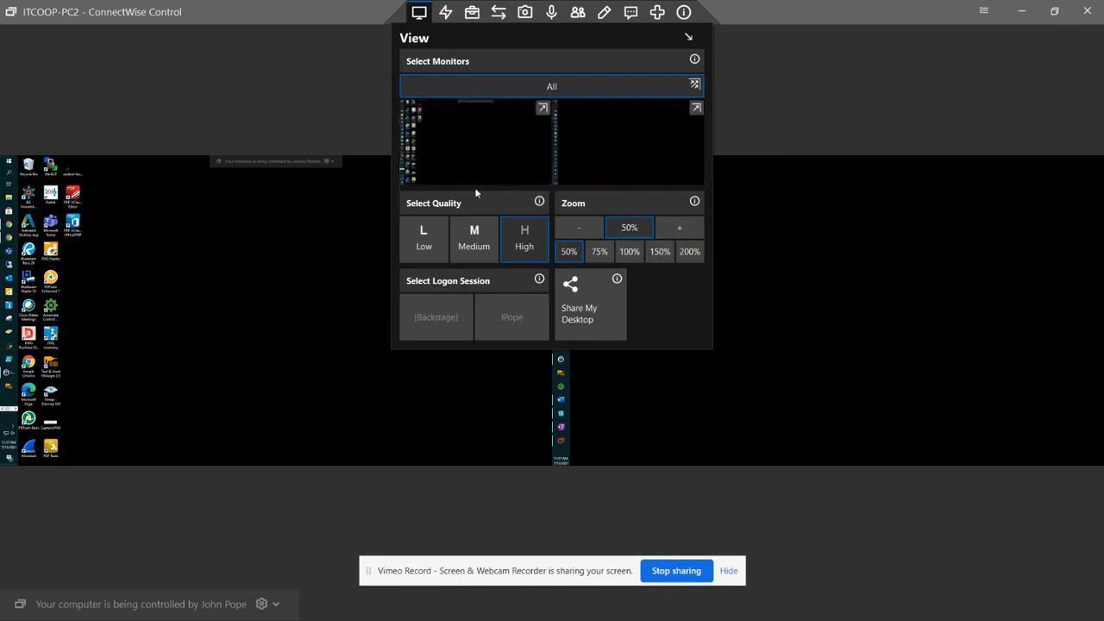
left_click(629, 251)
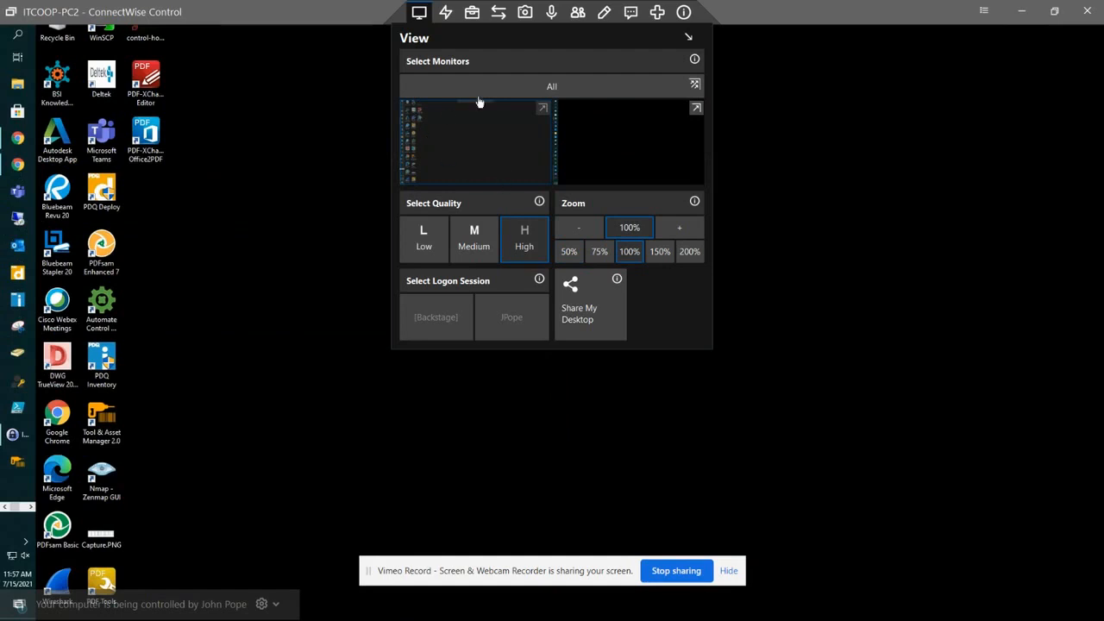
mouse_move(424, 221)
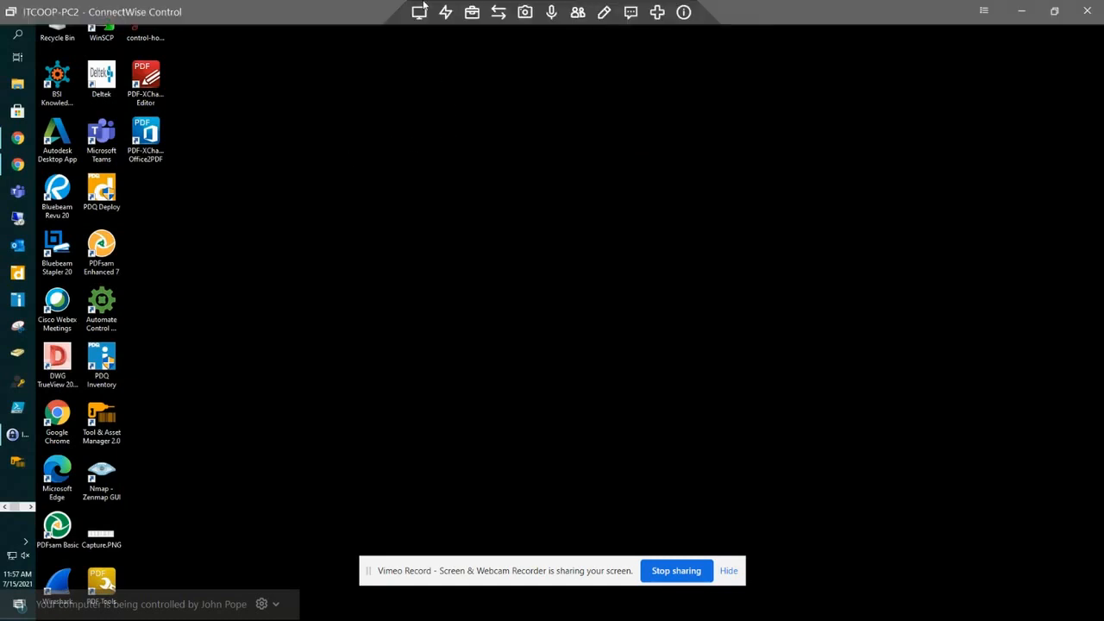
Show the Essentials panel with reboot, block input and clipboard sharing options.
left_click(445, 13)
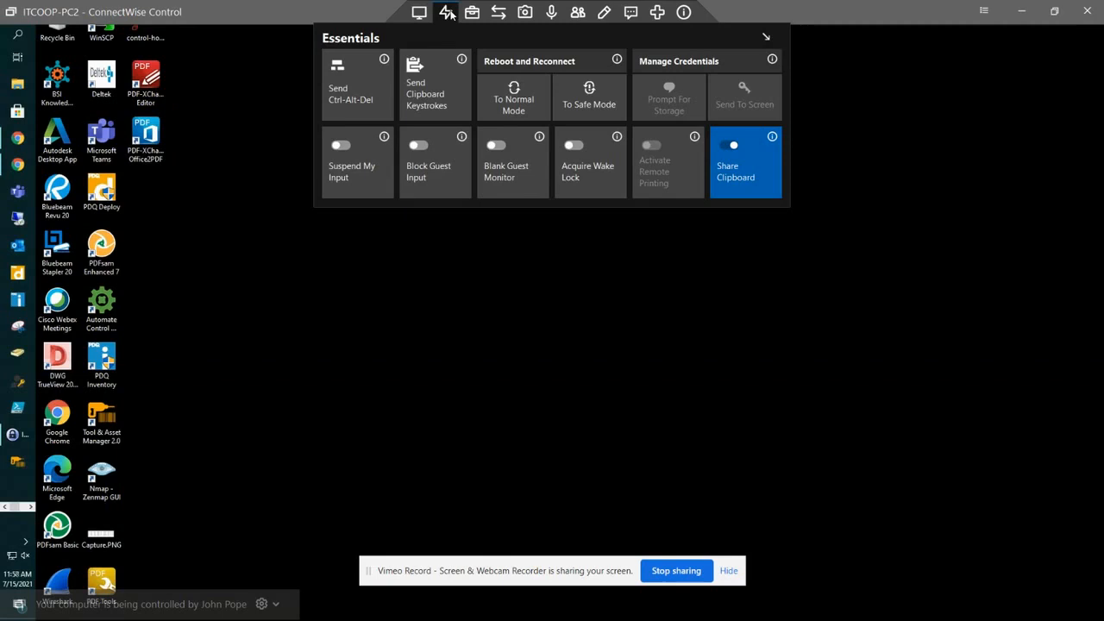
mouse_move(359, 86)
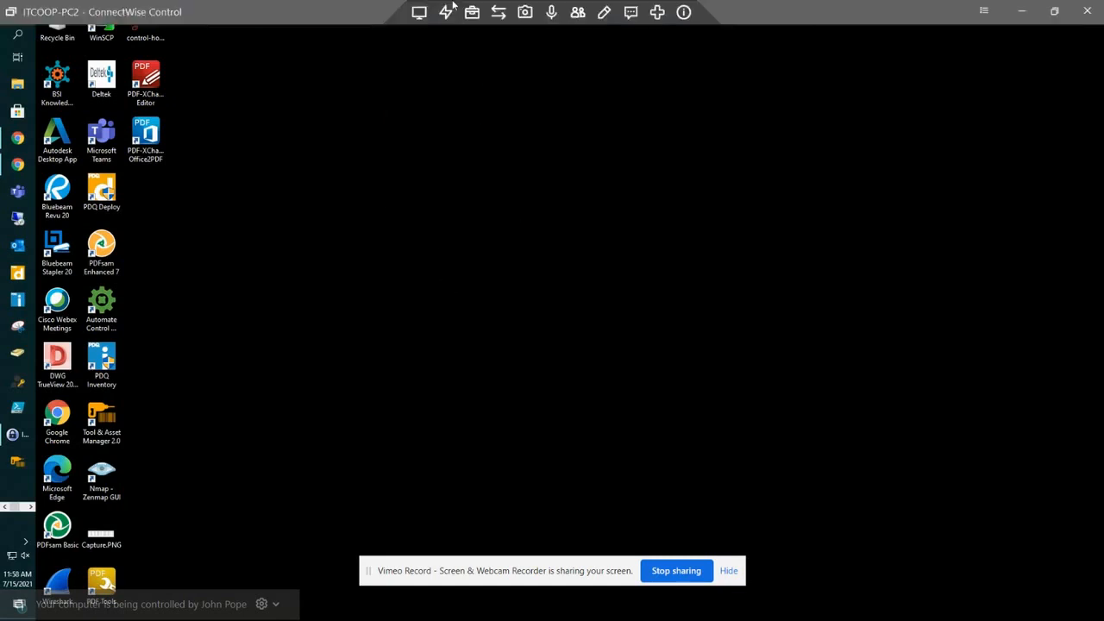
left_click(447, 12)
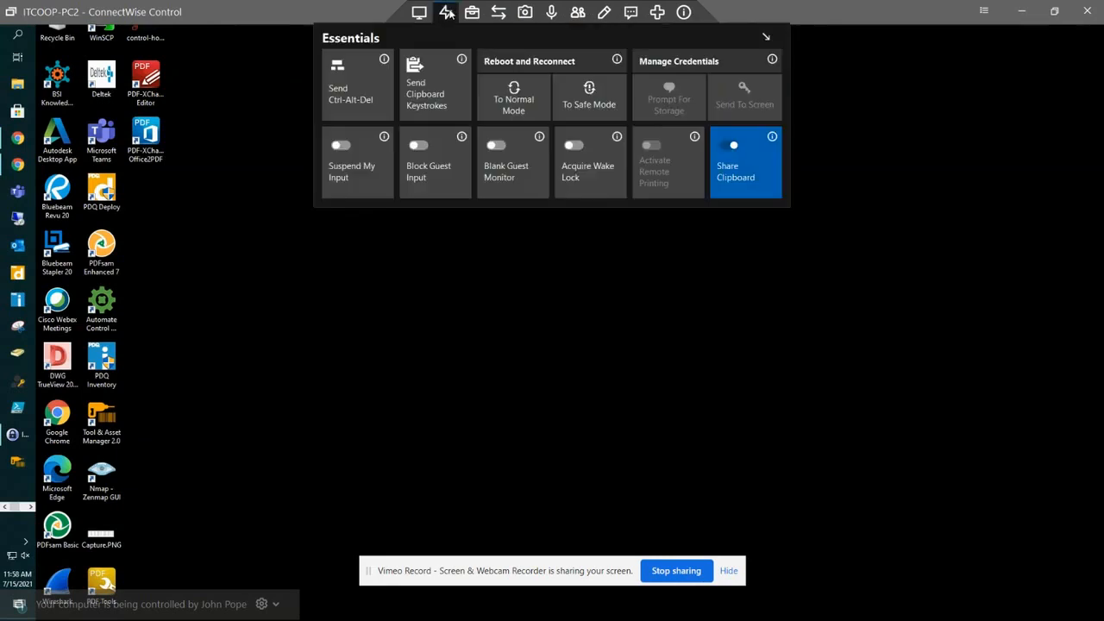